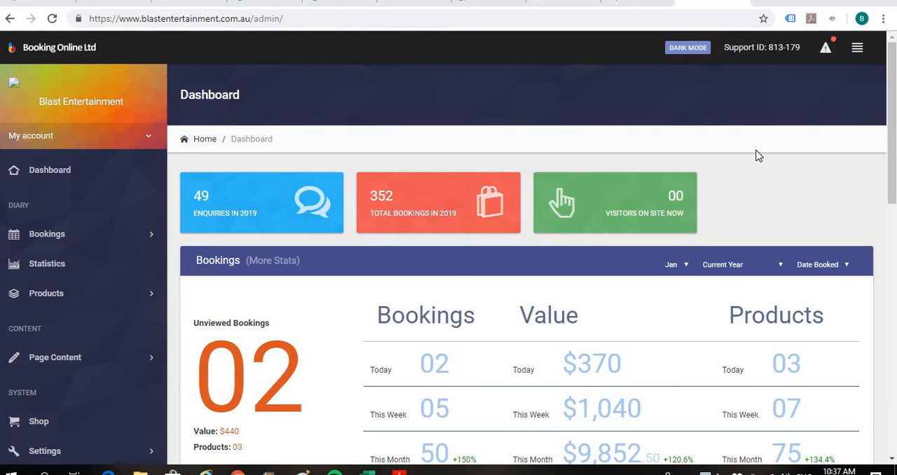
mouse_move(471, 128)
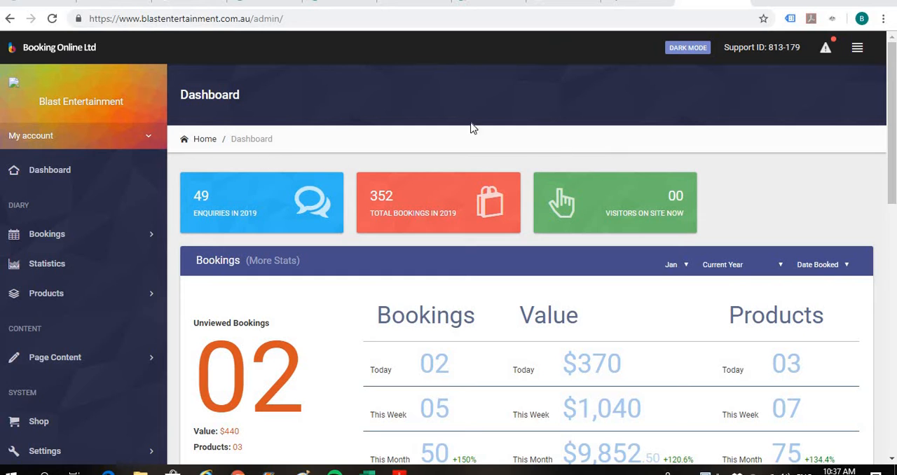
mouse_move(104, 216)
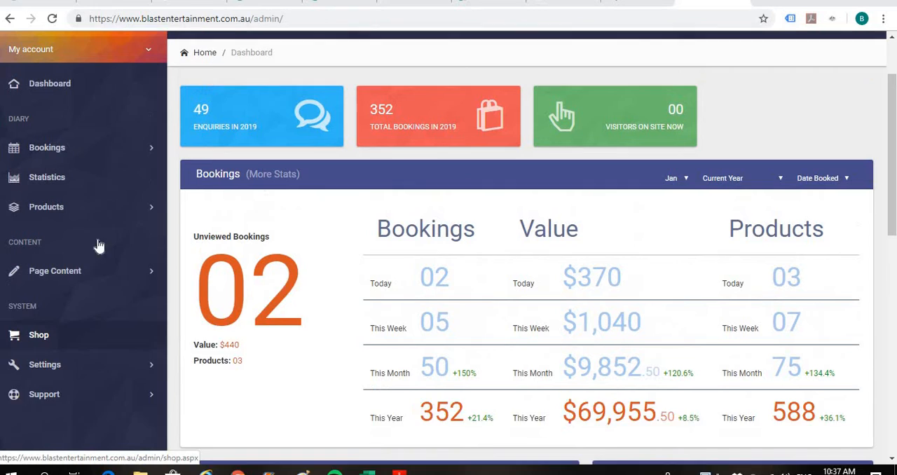
Expand the Page Content sidebar section so Testimonials is visible.
click(55, 271)
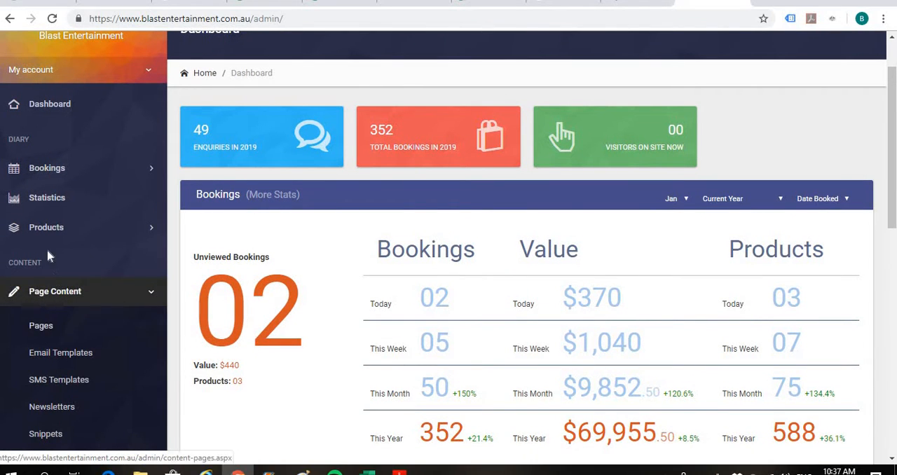
mouse_move(59, 272)
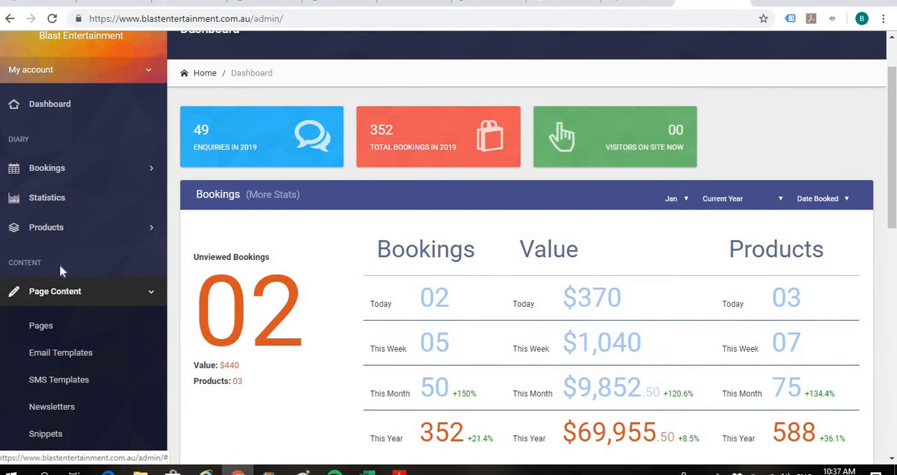
scroll(down, 3)
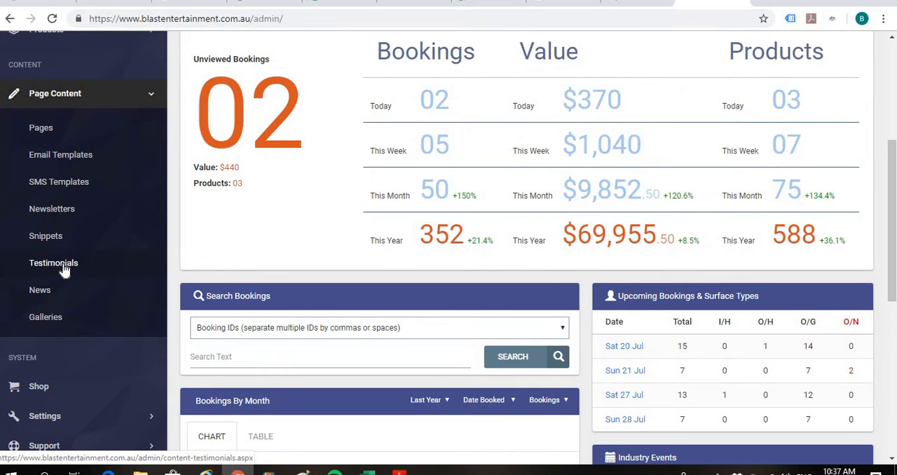
mouse_move(53, 268)
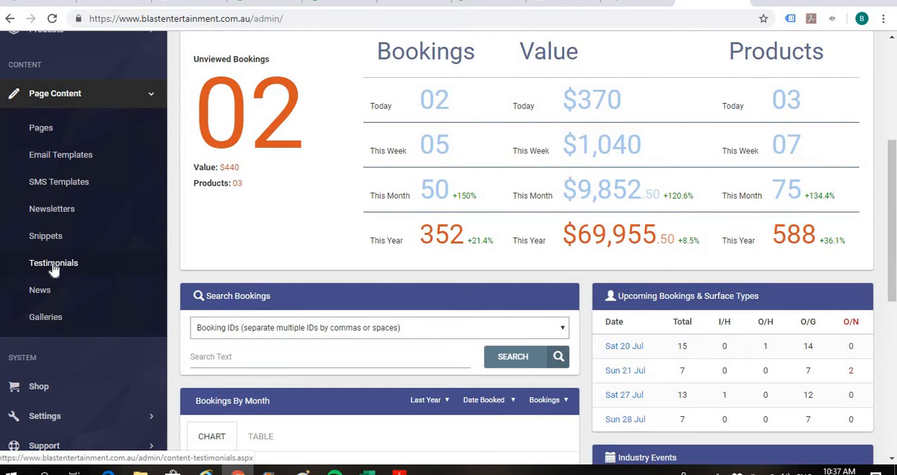
Go to the Testimonials list and start editing "Had the Castle I was Looking For".
click(53, 263)
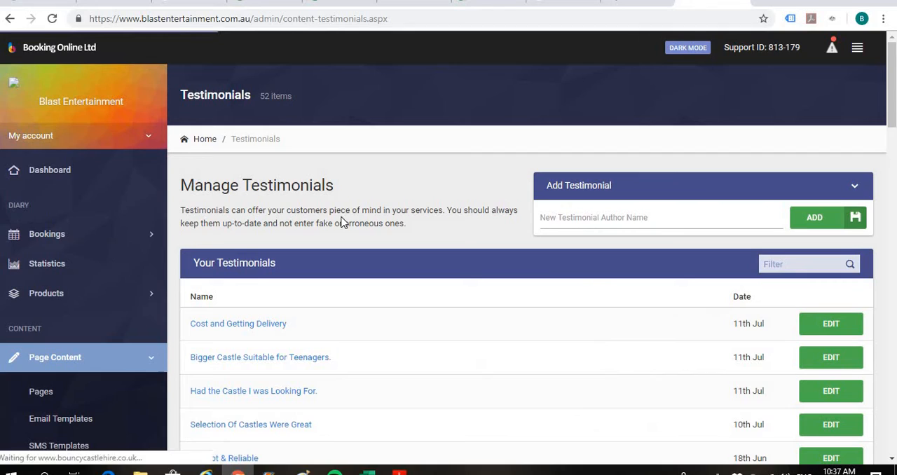
scroll(down, 3)
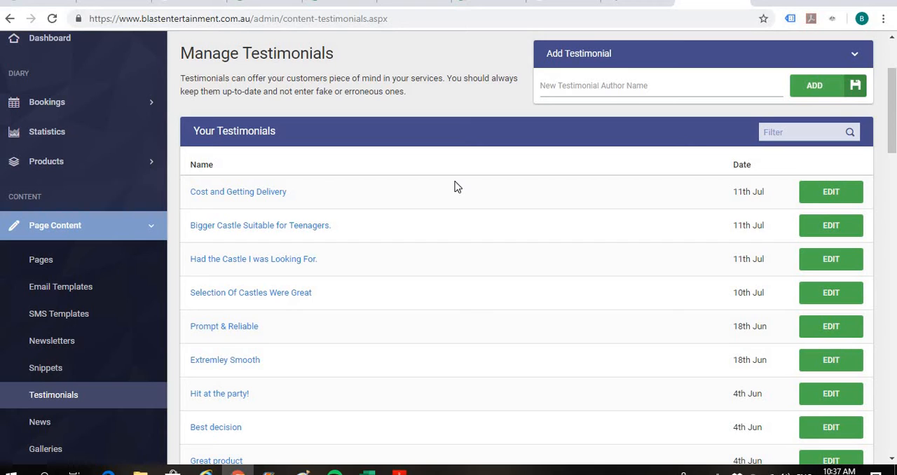
mouse_move(275, 272)
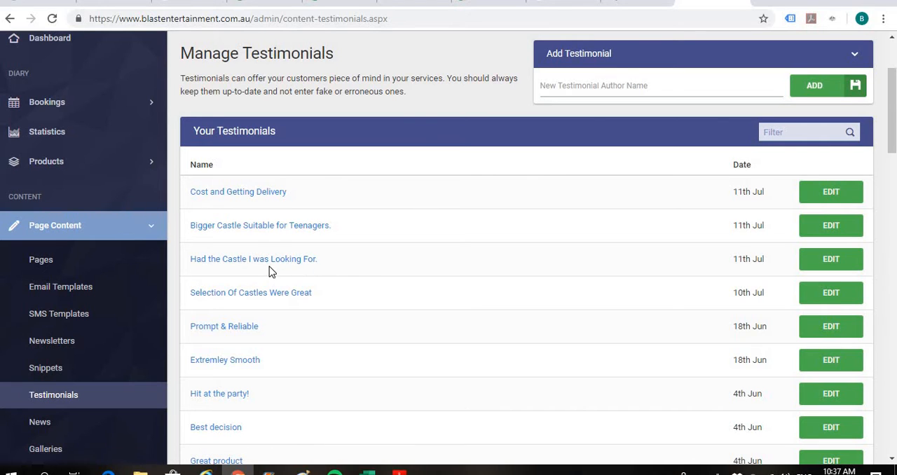
mouse_move(661, 275)
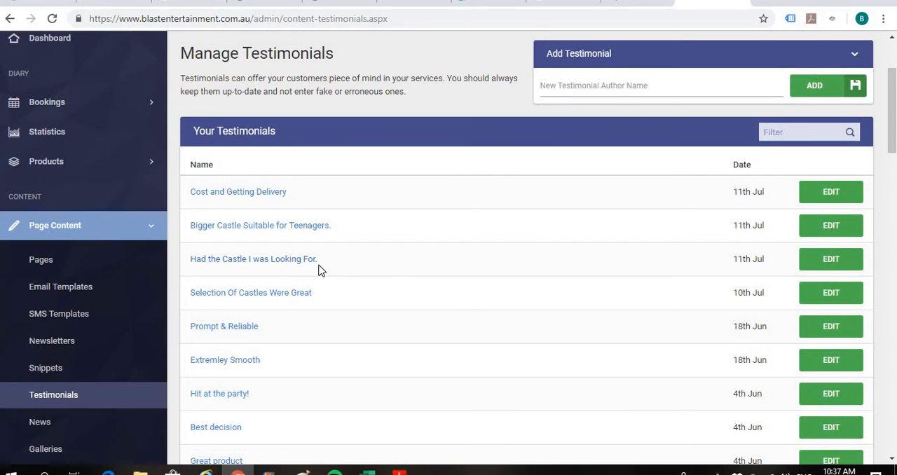
mouse_move(325, 270)
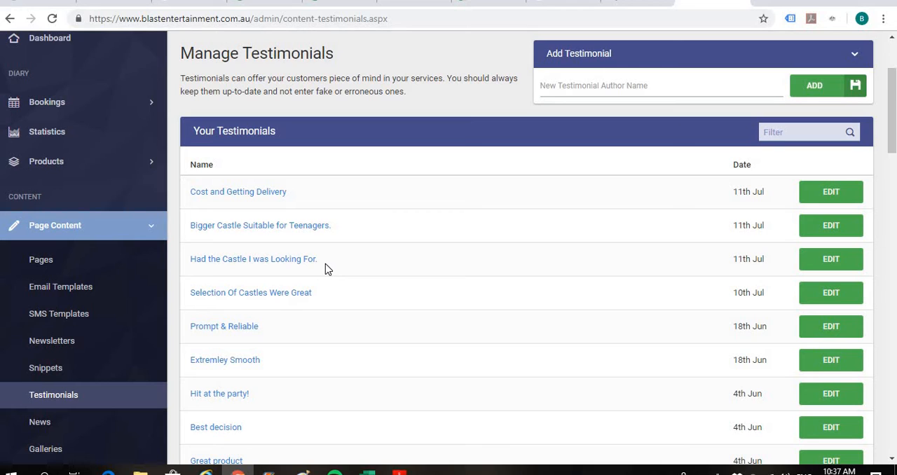
mouse_move(322, 276)
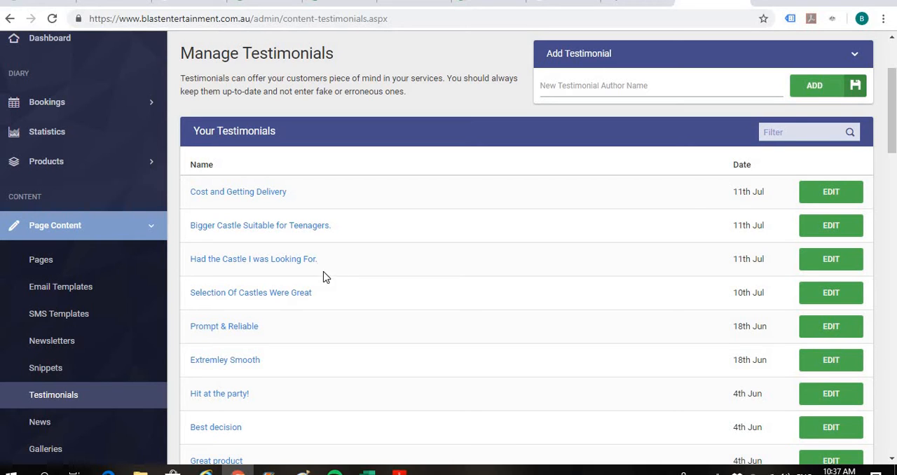
mouse_move(844, 265)
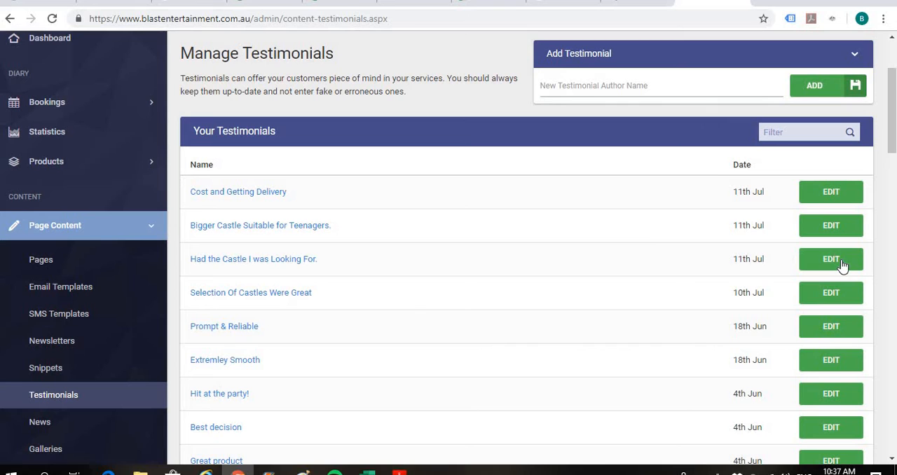
click(830, 258)
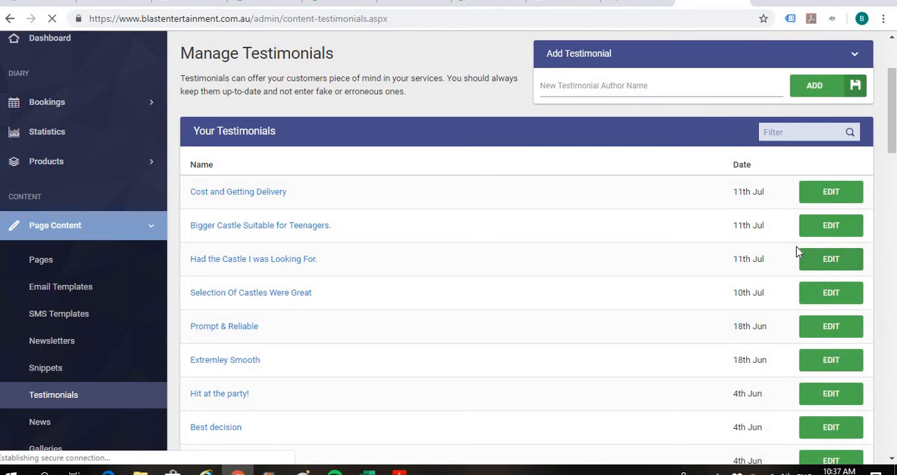
Remove the title's trailing period and make the second sentence read "And also, because the place…".
click(831, 258)
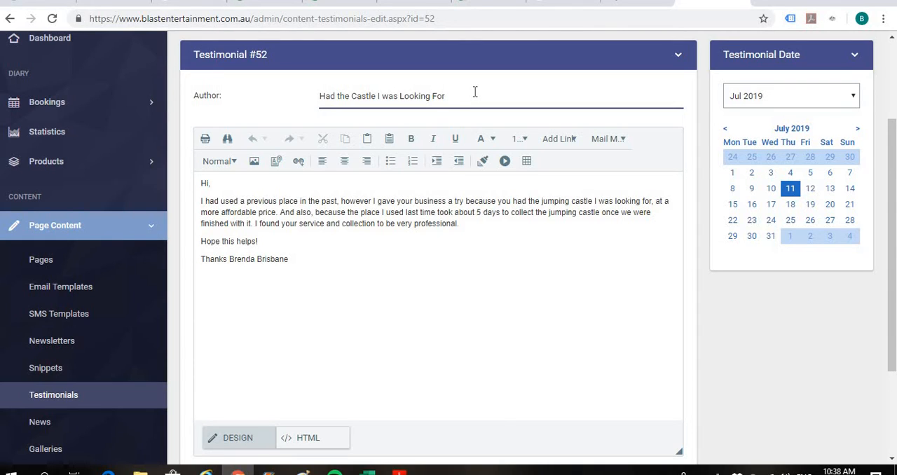
mouse_move(213, 196)
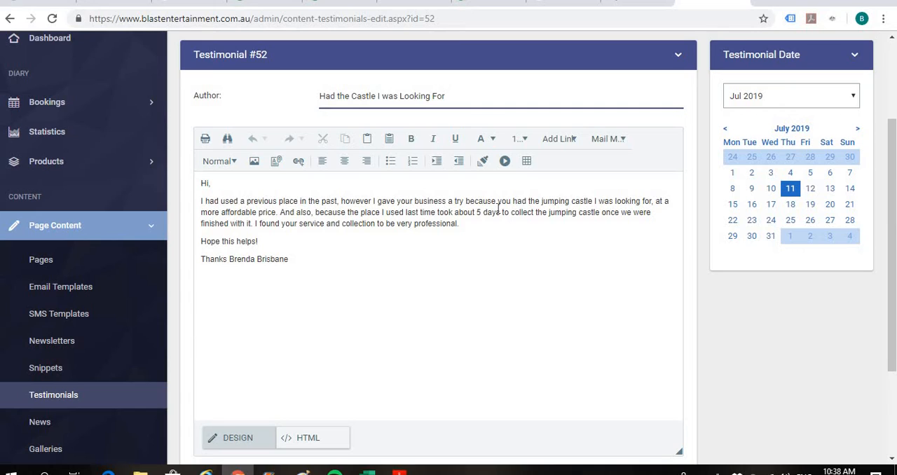
click(446, 95)
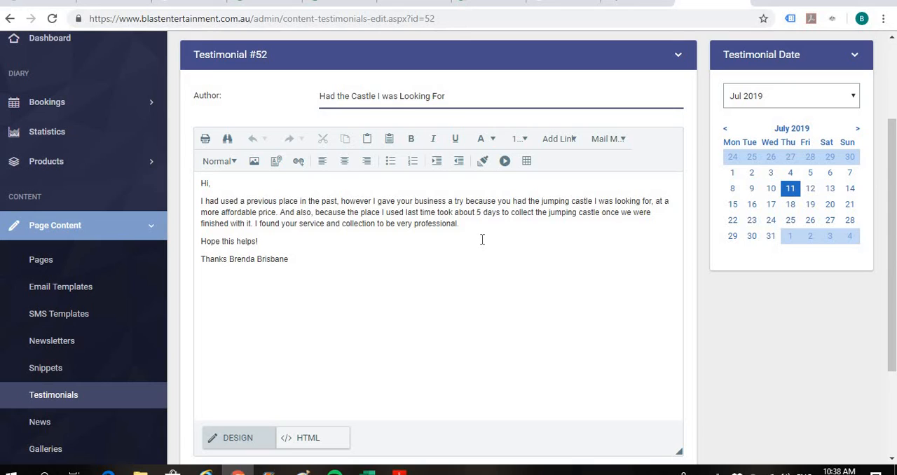
click(459, 224)
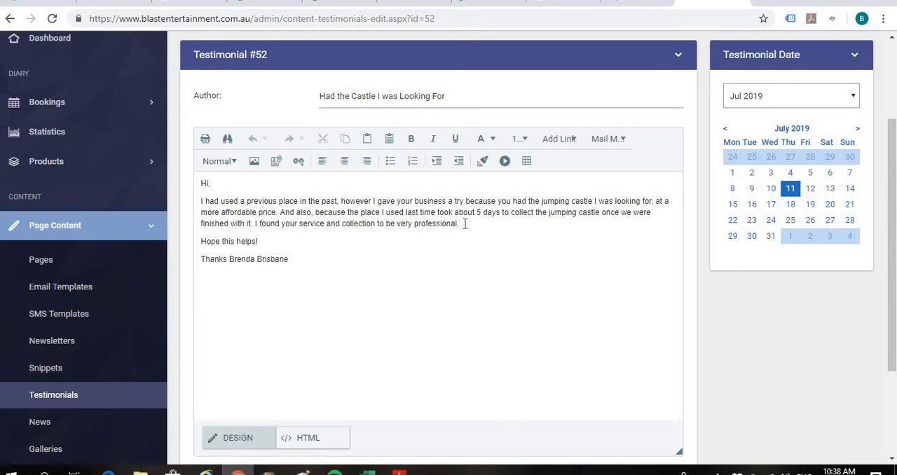
drag(344, 223, 460, 223)
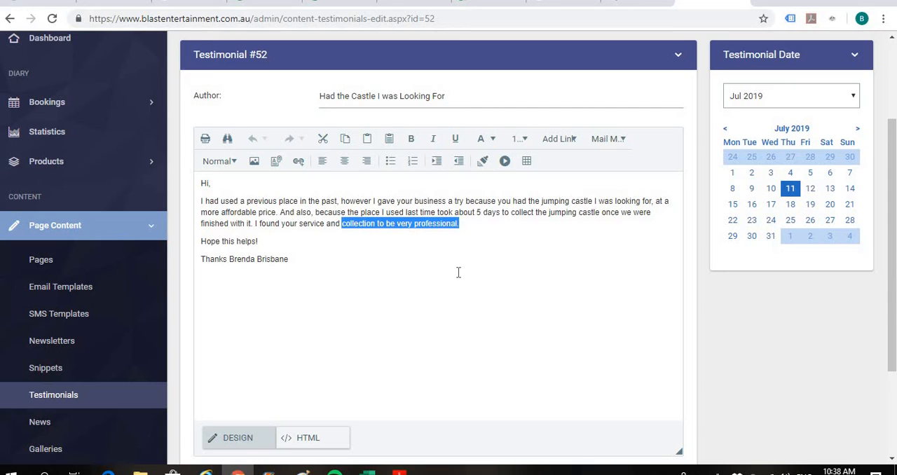
mouse_move(381, 264)
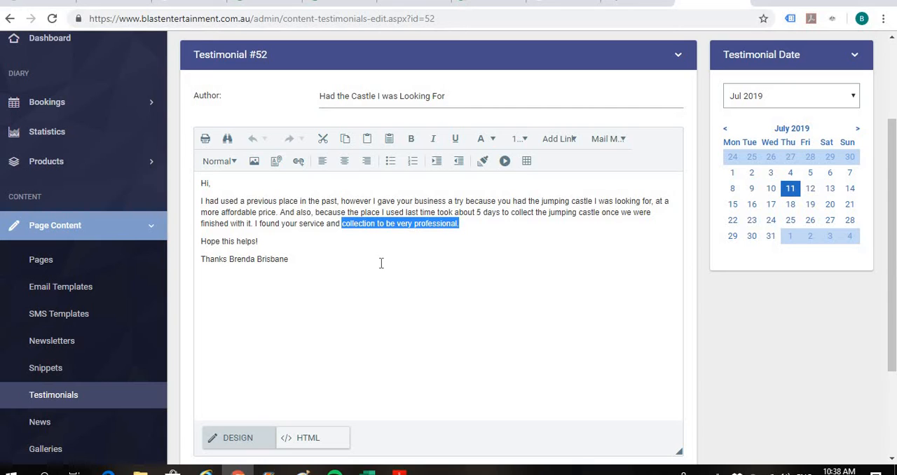
click(656, 202)
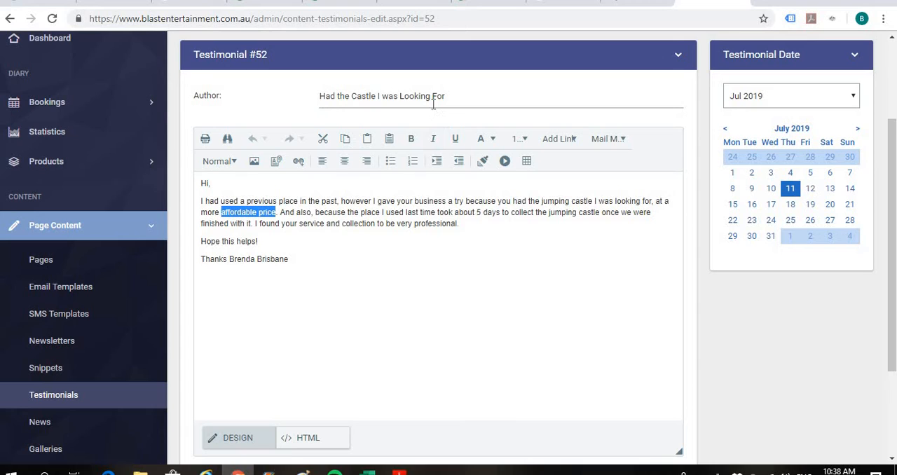
mouse_move(516, 247)
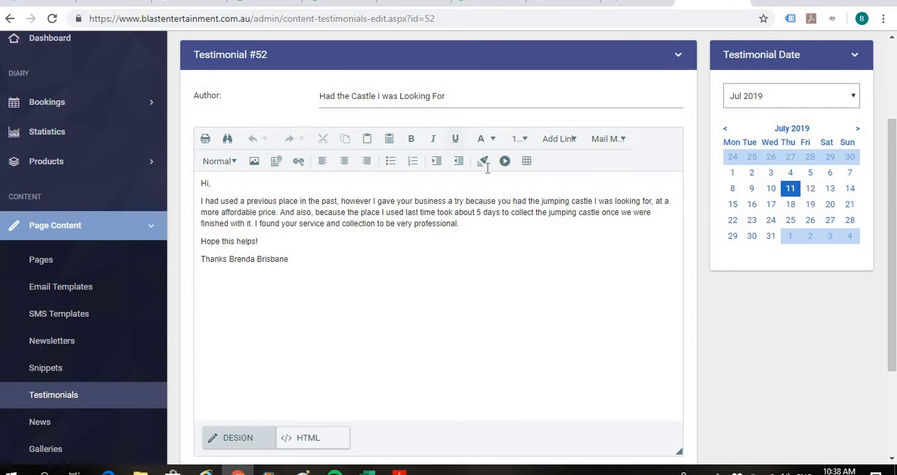
mouse_move(603, 293)
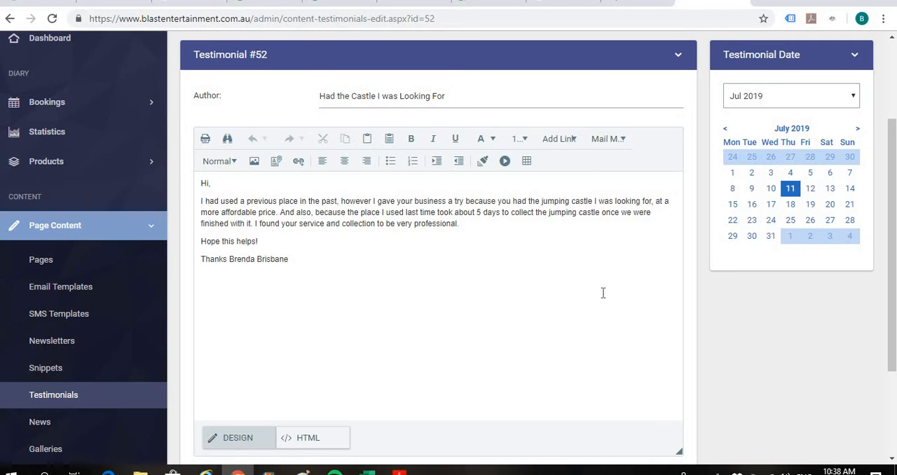
click(288, 258)
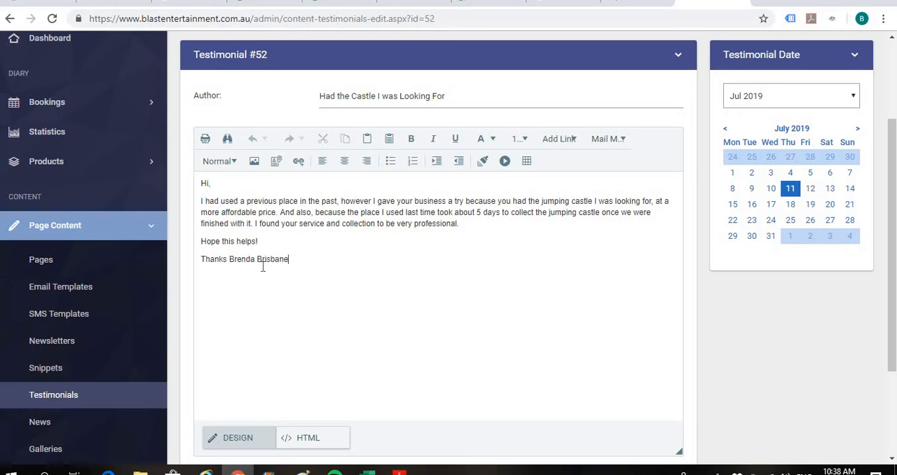
mouse_move(286, 291)
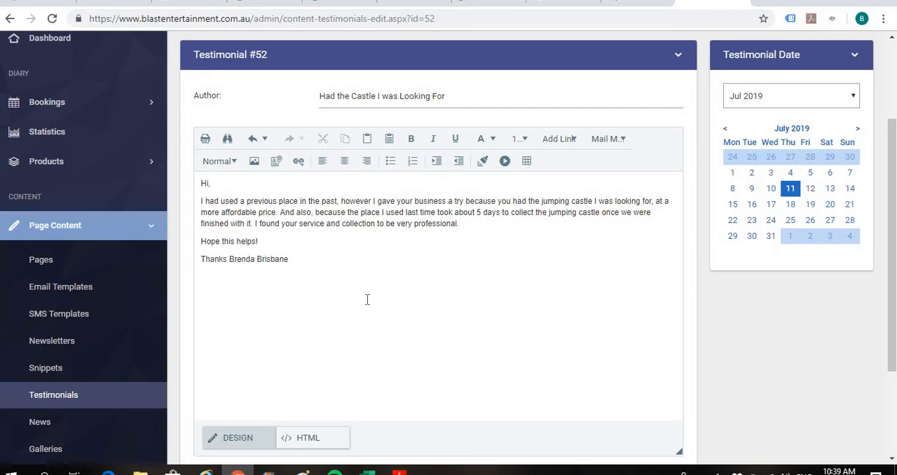
Make the sign-off read "Thanks Brenda - Brisbane" with a hyphen between name and city.
click(258, 258)
text(- )
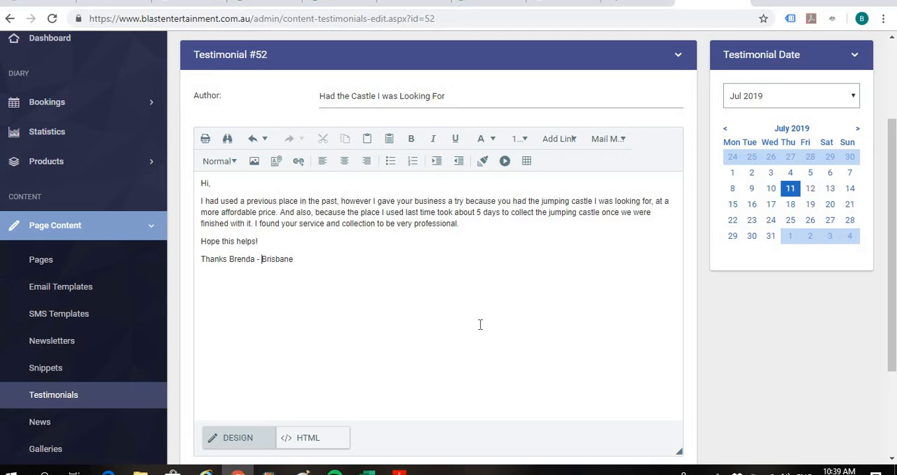
mouse_move(477, 331)
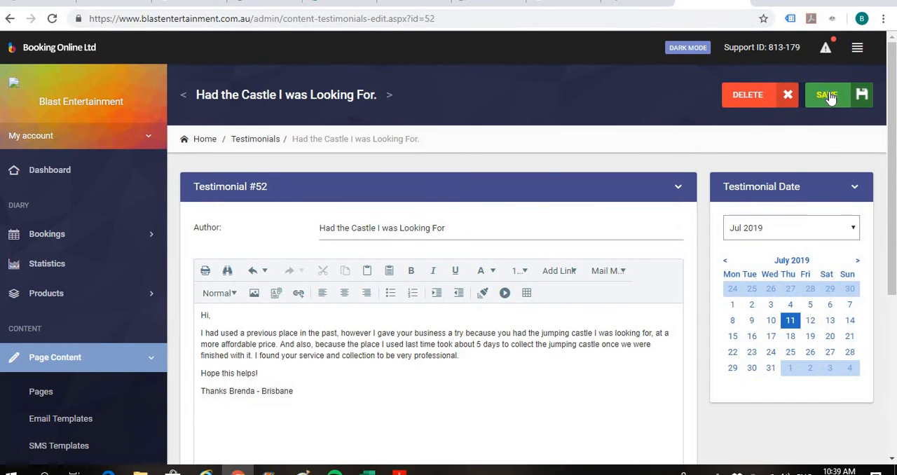
Save the edited Brenda testimonial.
click(827, 95)
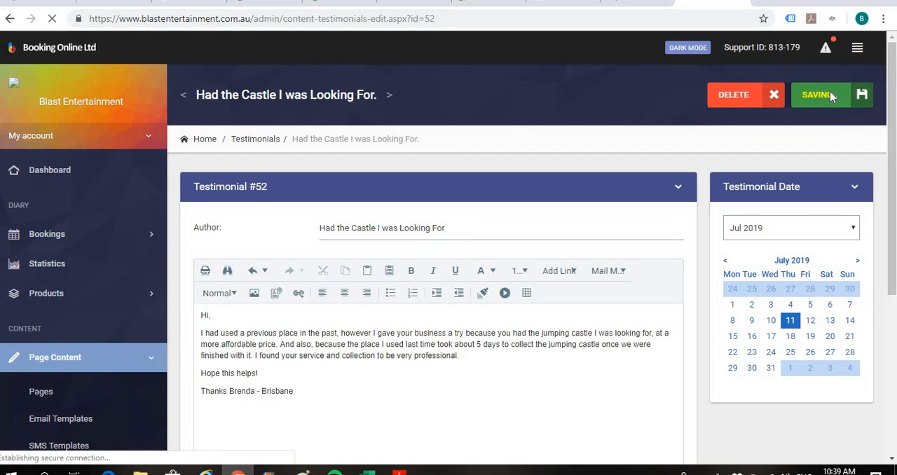
click(821, 96)
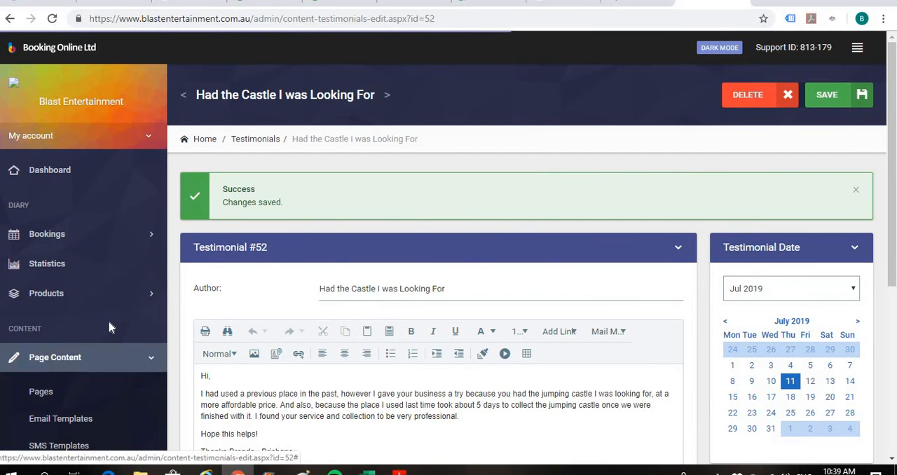
scroll(down, 3)
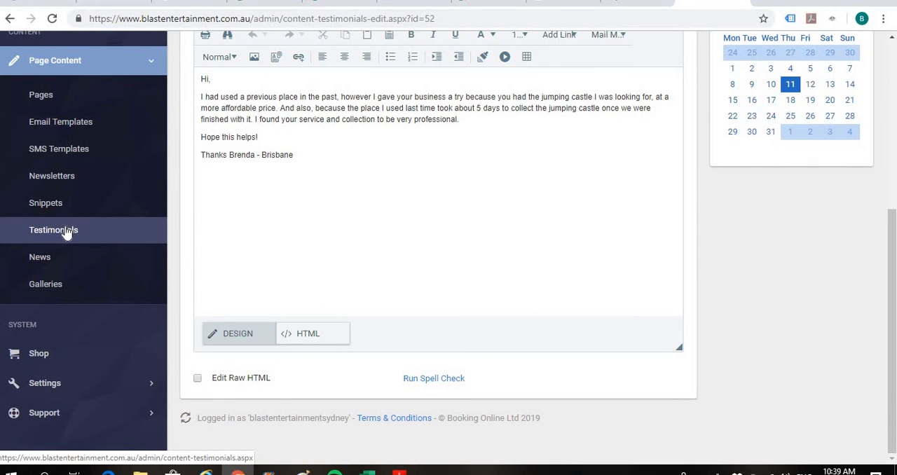
Return to the Testimonials list and start editing "Bigger Castle Suitable for Teenagers".
click(54, 230)
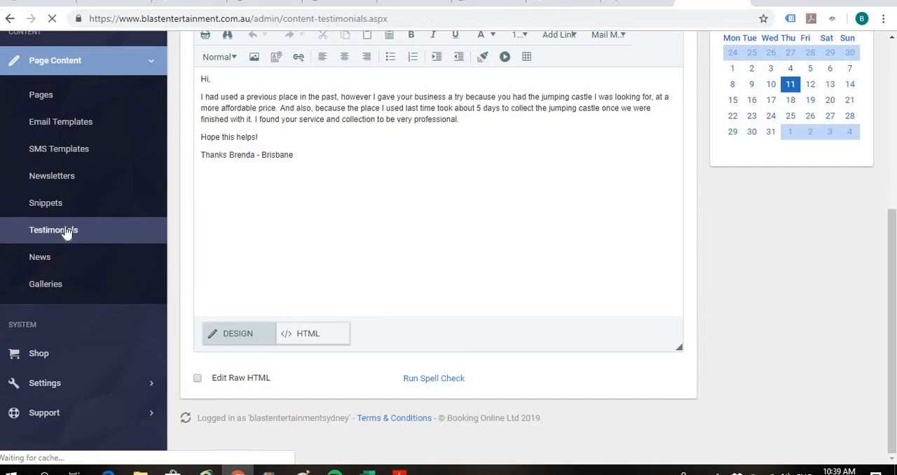
click(53, 230)
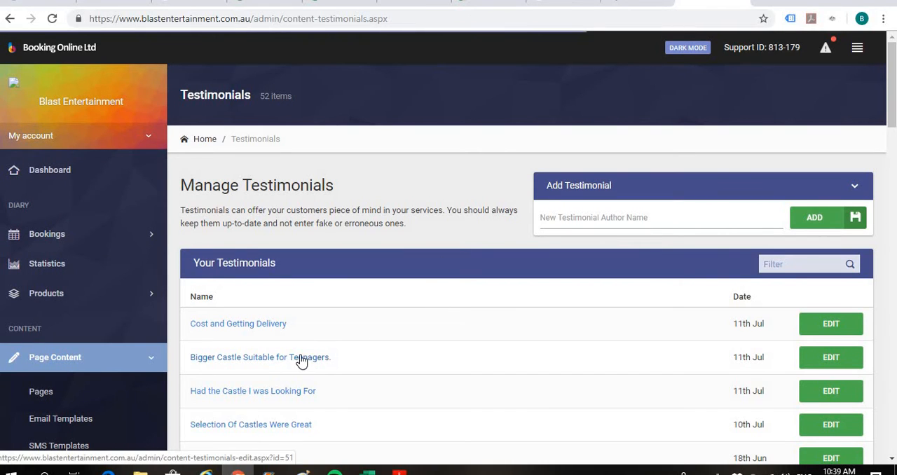
mouse_move(244, 365)
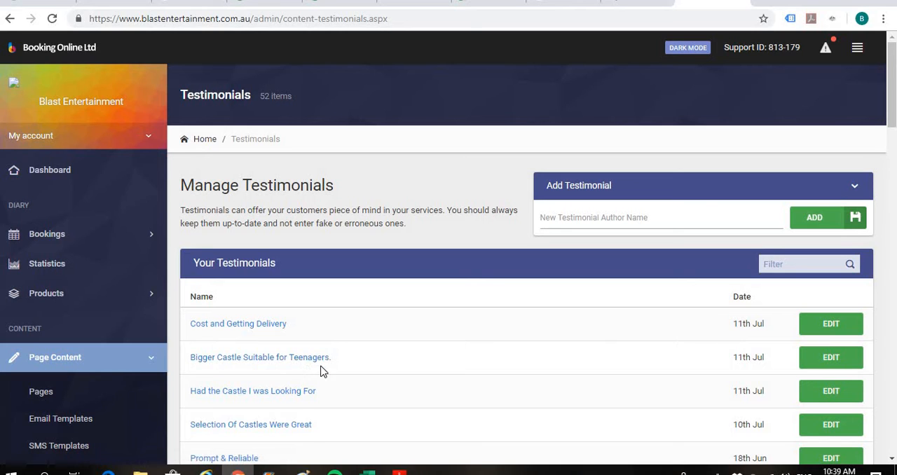
click(830, 357)
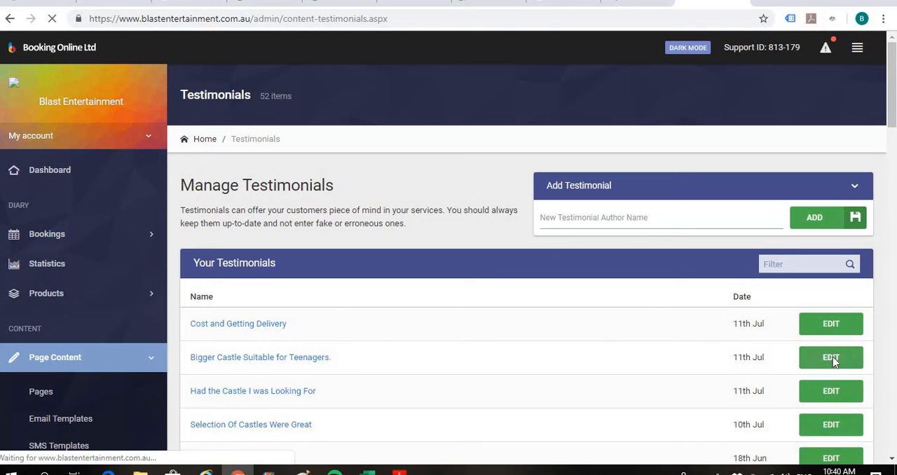
Make the Bigger Castle sign-off read "Stacy - Brisbane".
click(830, 358)
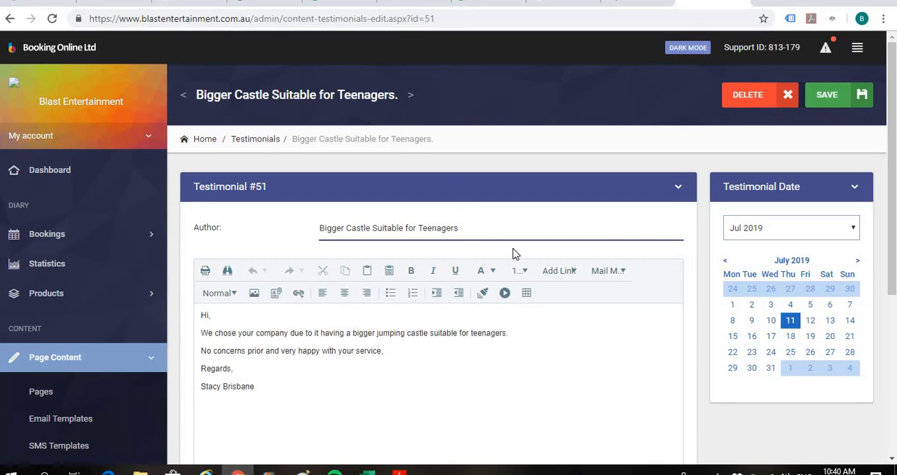
mouse_move(480, 306)
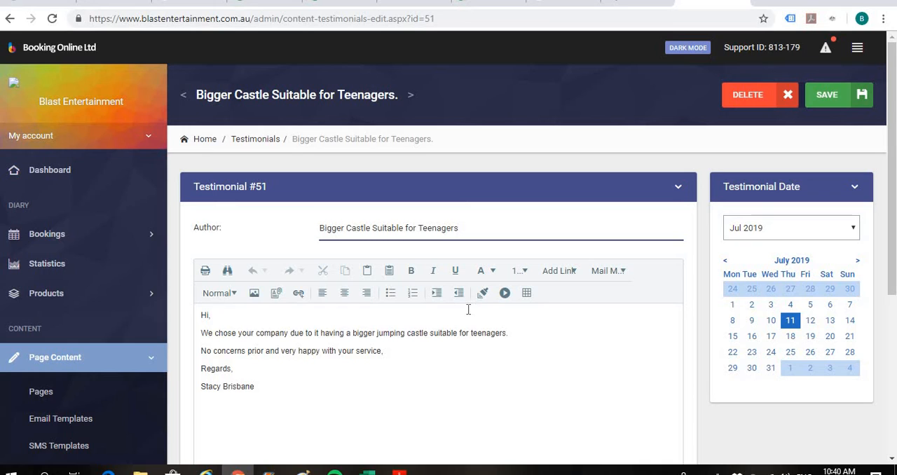
mouse_move(337, 355)
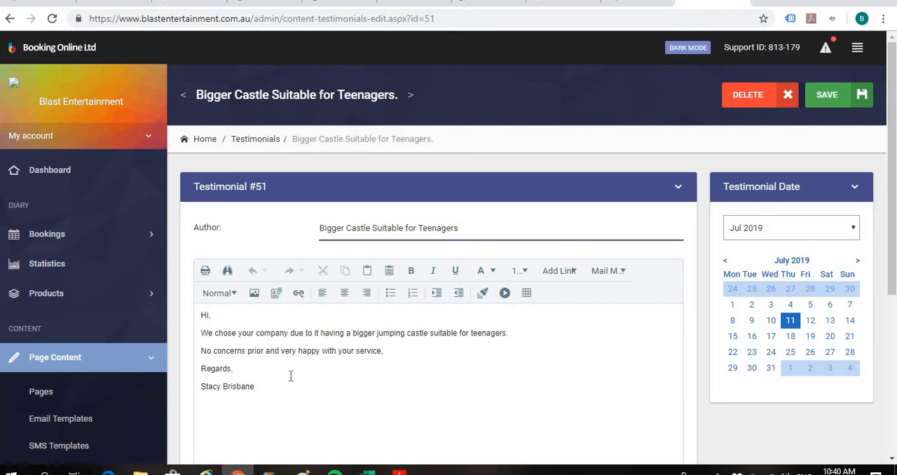
mouse_move(404, 362)
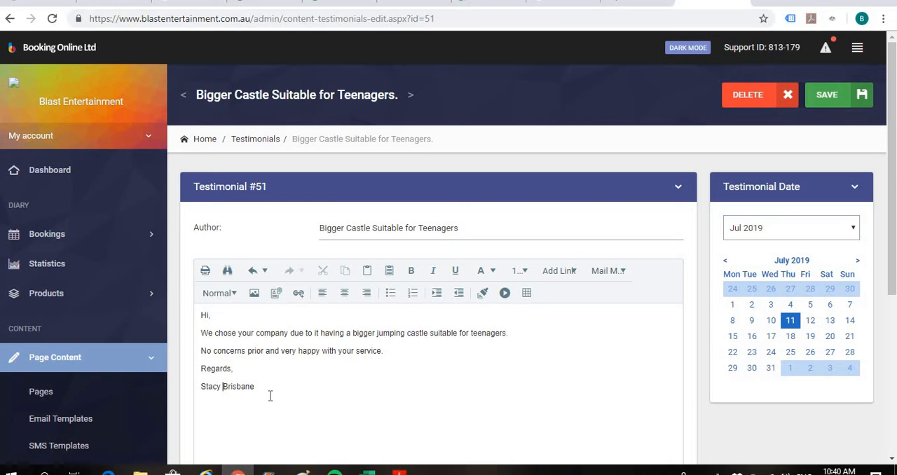
text(-)
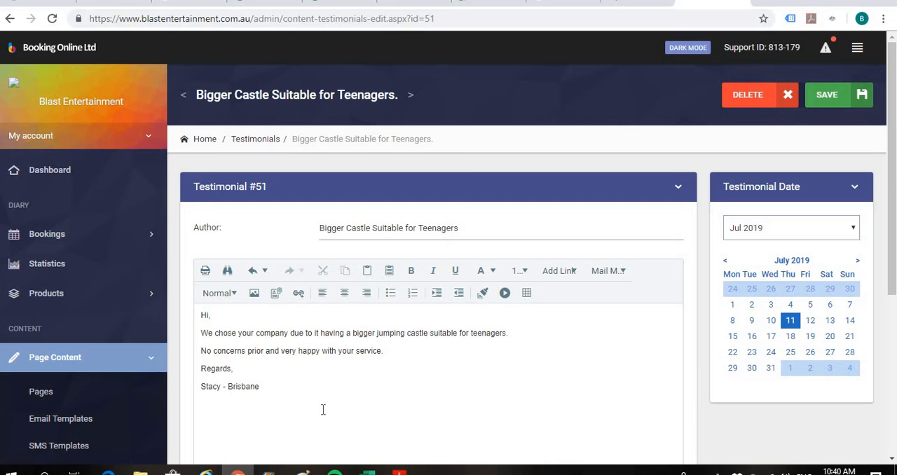
mouse_move(623, 331)
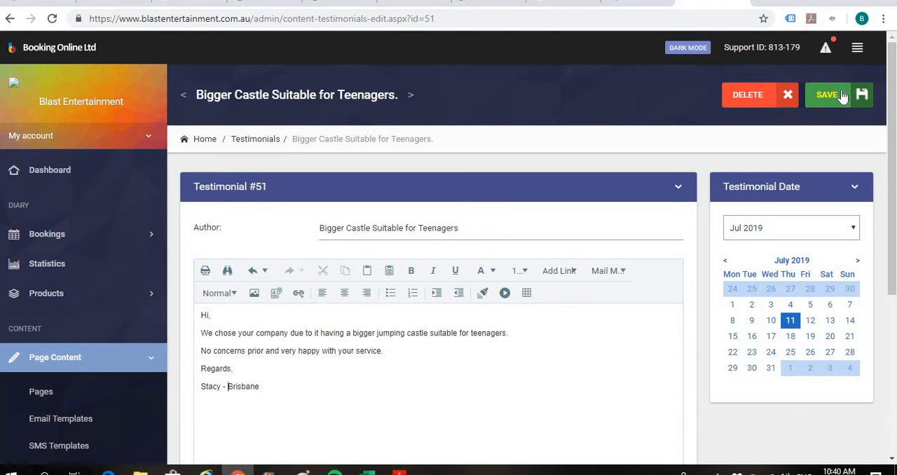
Save the Bigger Castle testimonial and return to the Testimonials list.
click(828, 96)
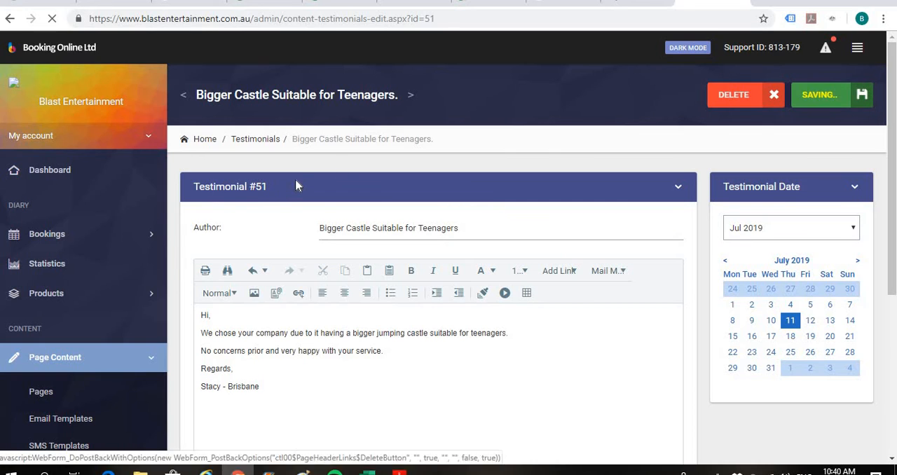
click(819, 95)
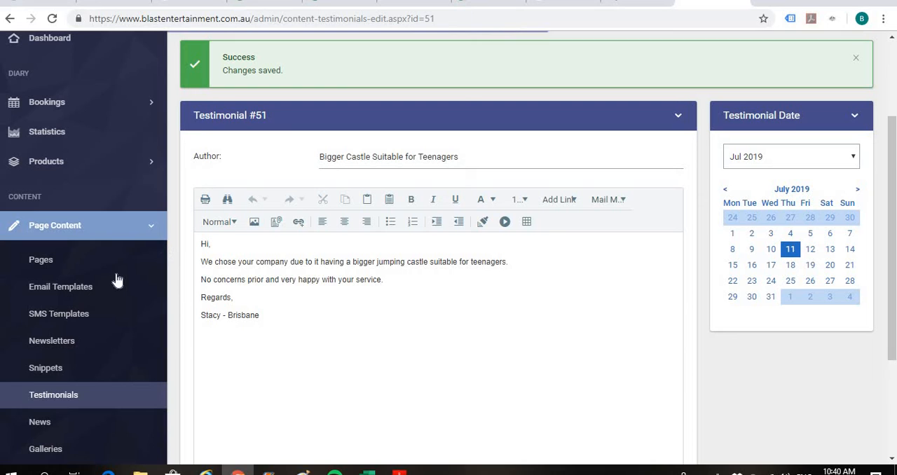
mouse_move(53, 395)
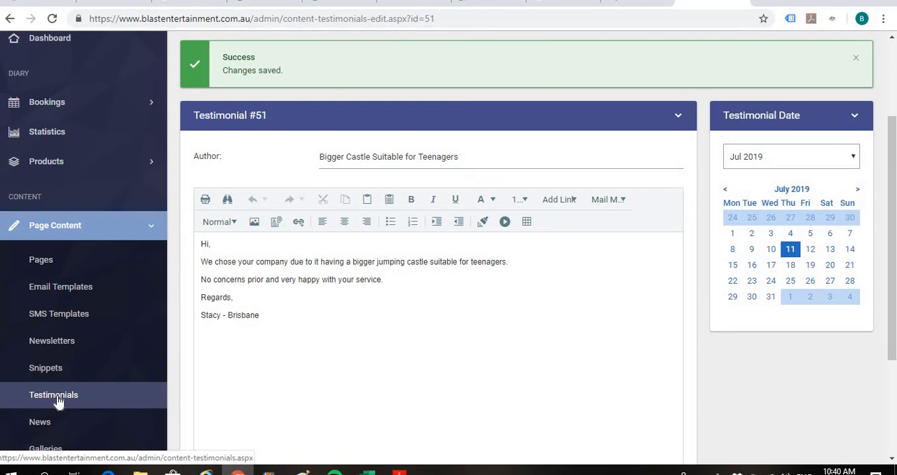
click(53, 395)
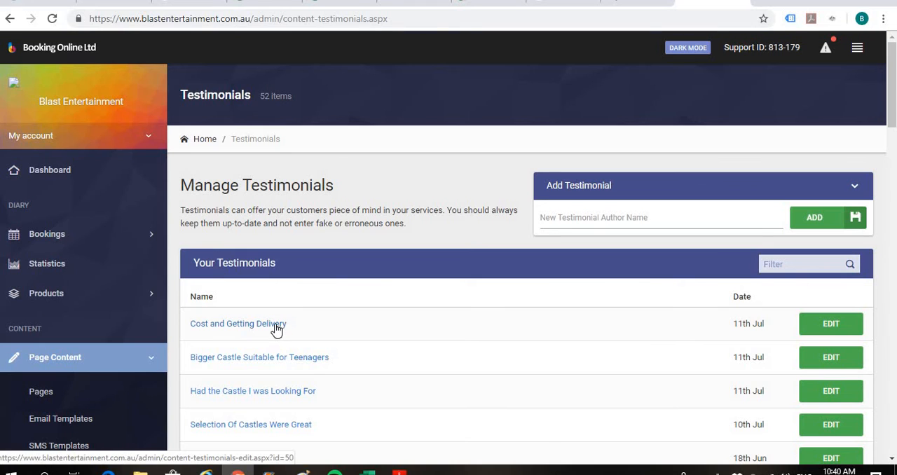
In Cost and Getting Delivery, add "jumping castle" to the first sentence and sign off "Thanks, John".
click(238, 323)
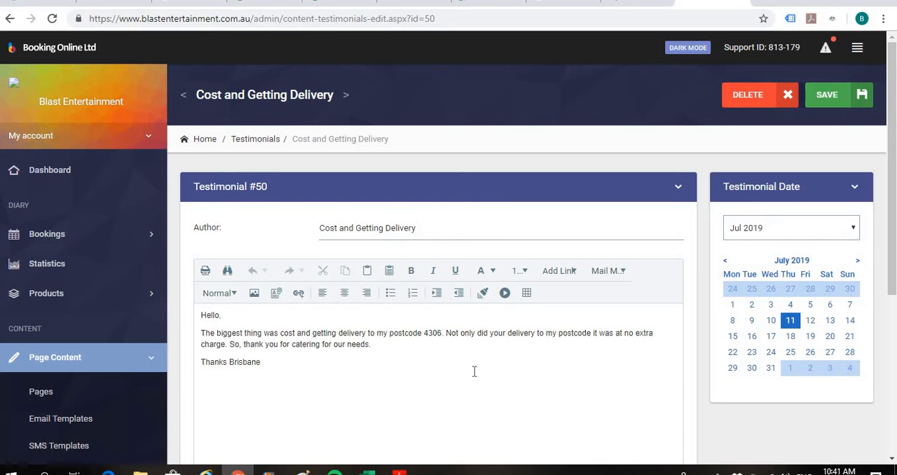
mouse_move(482, 324)
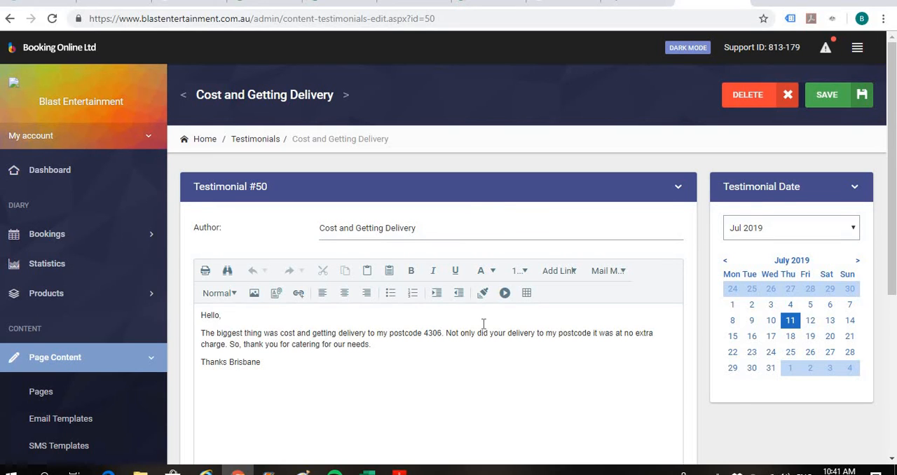
mouse_move(468, 407)
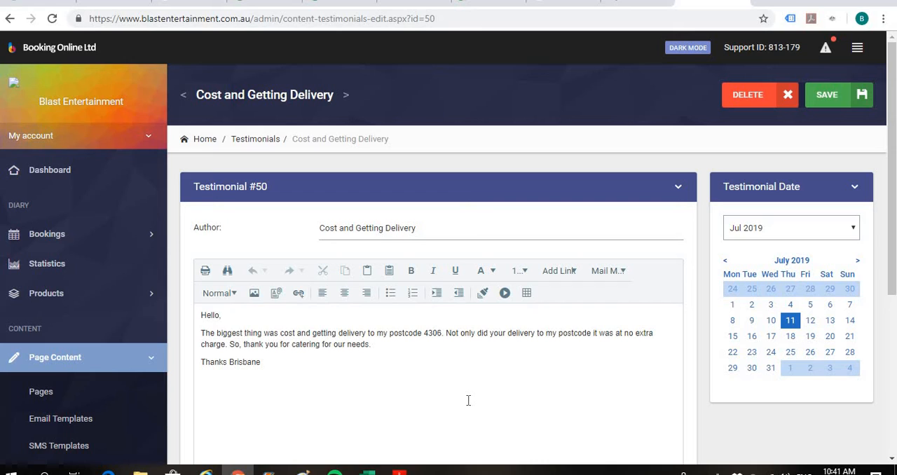
mouse_move(356, 373)
text( of the)
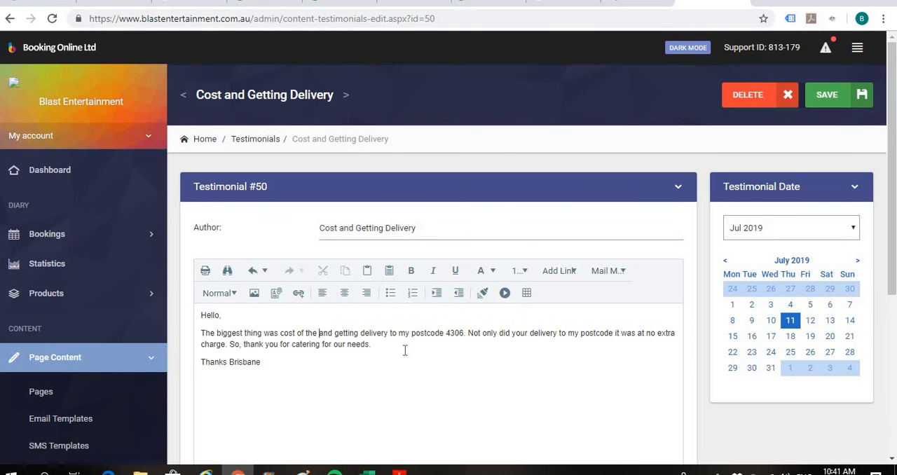
text(jumping)
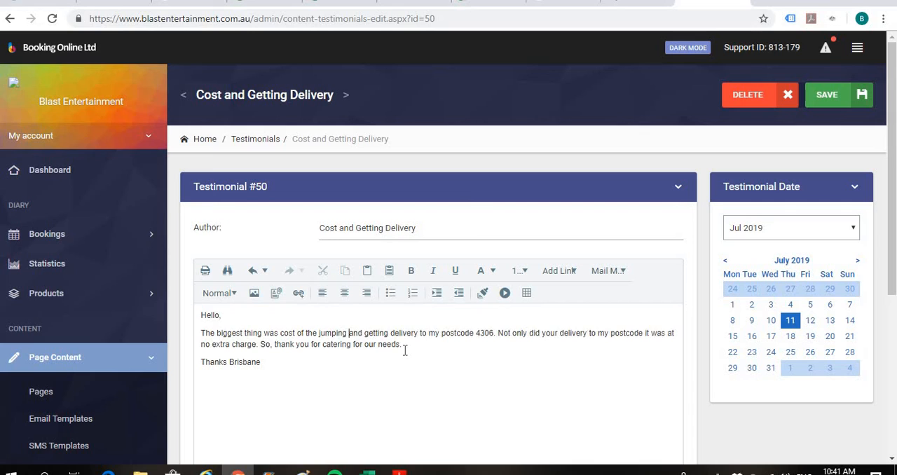
text(cast;e)
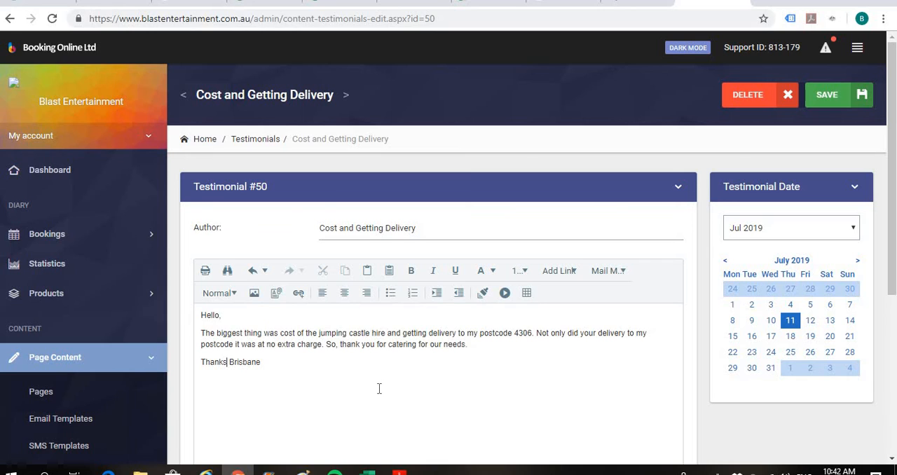
text(,)
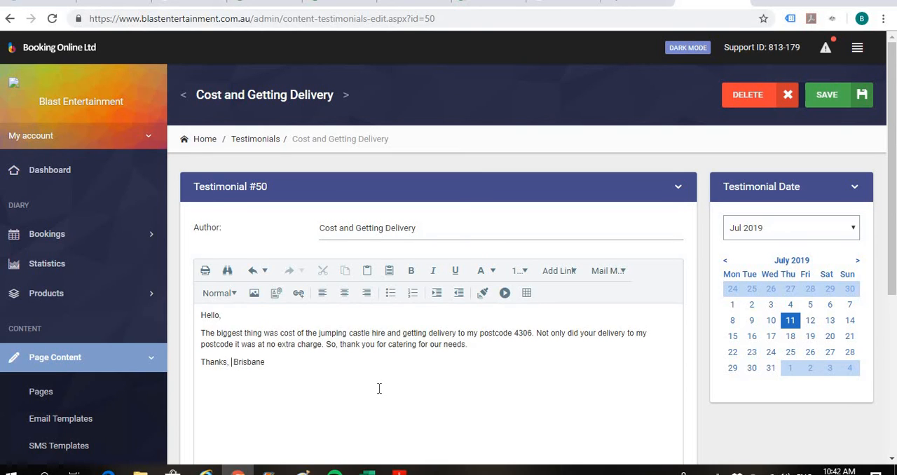
text(John -)
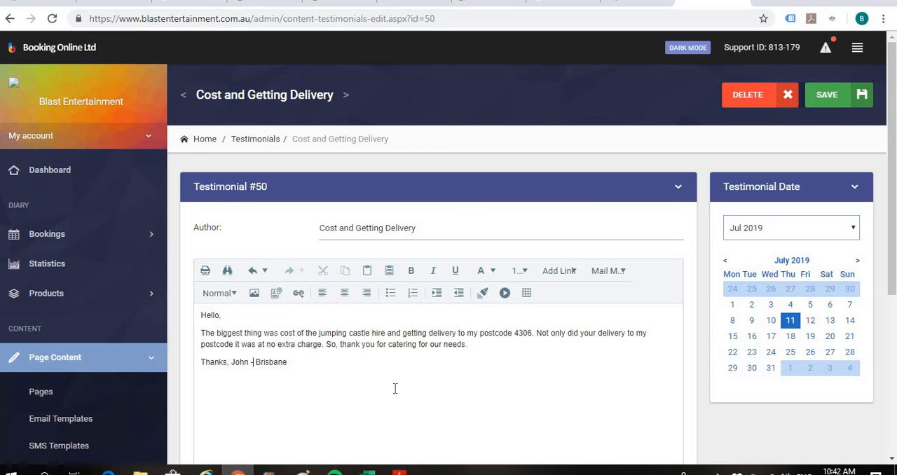
mouse_move(294, 401)
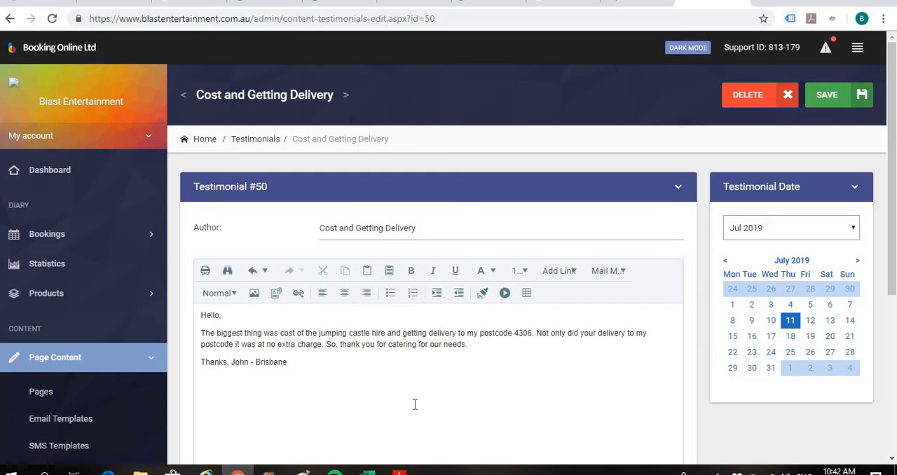
mouse_move(503, 208)
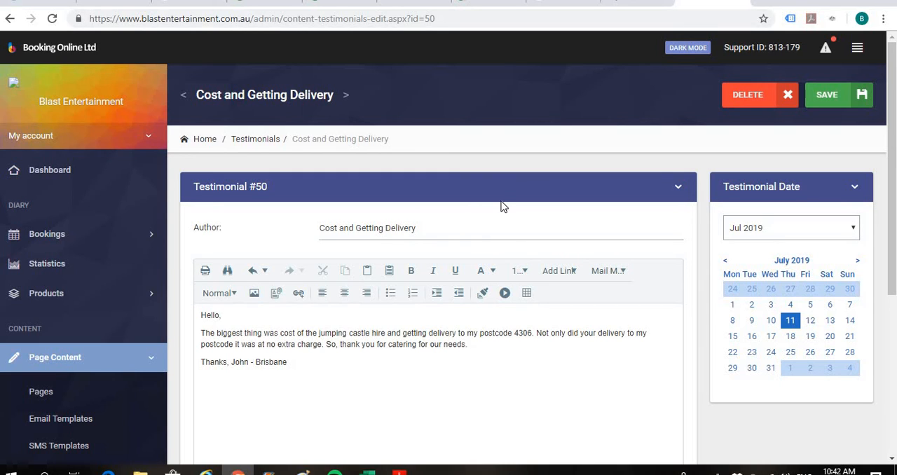
Fix the first sentence to "jumping castle hire and getting delivery", sign-off "John - Brisbane", and save.
click(430, 227)
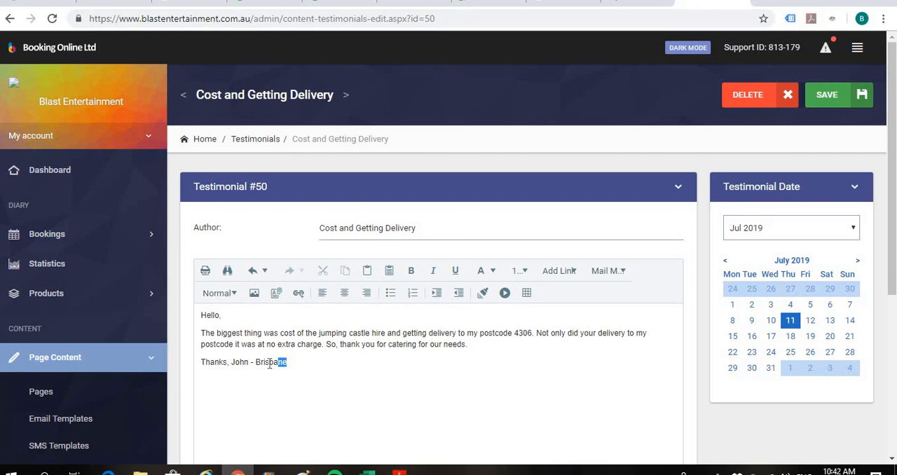
double_click(271, 362)
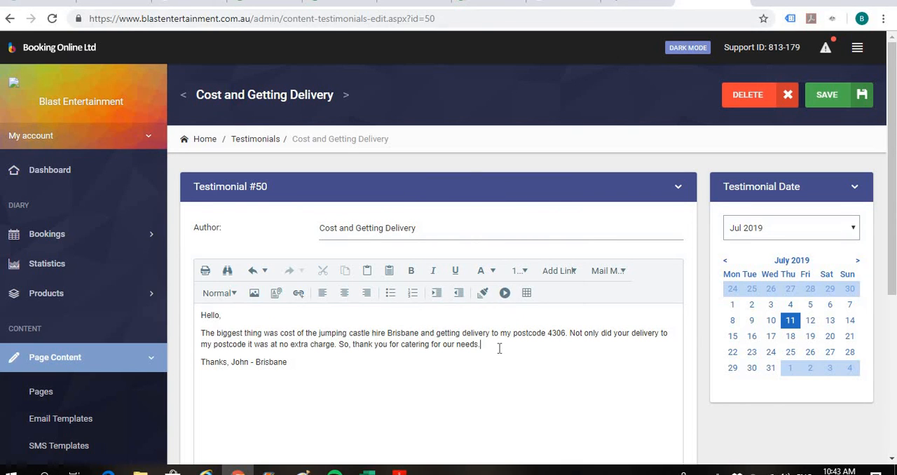
mouse_move(423, 329)
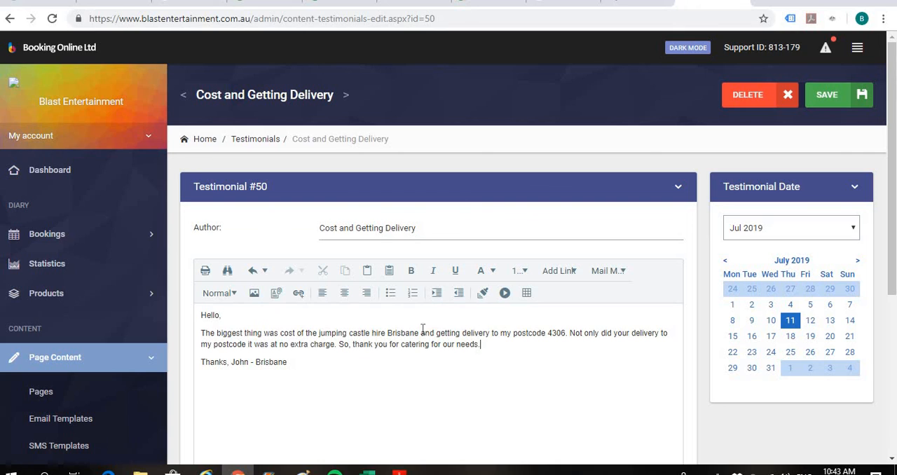
drag(373, 333, 421, 333)
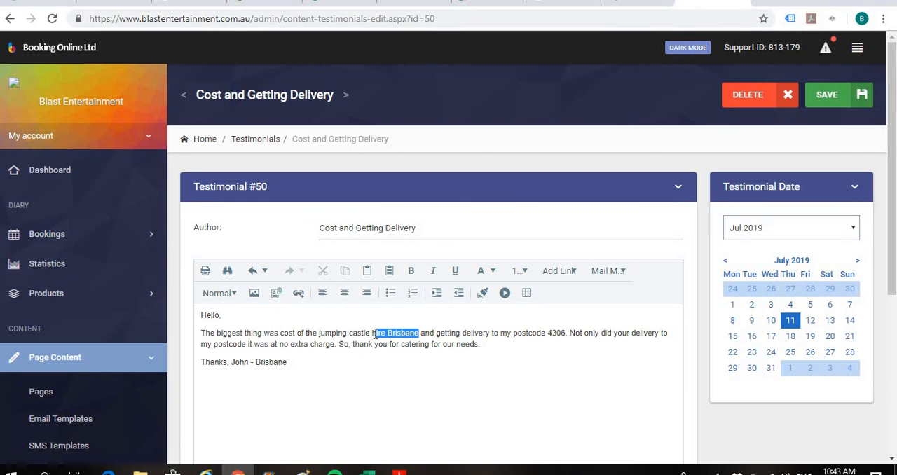
key(Delete)
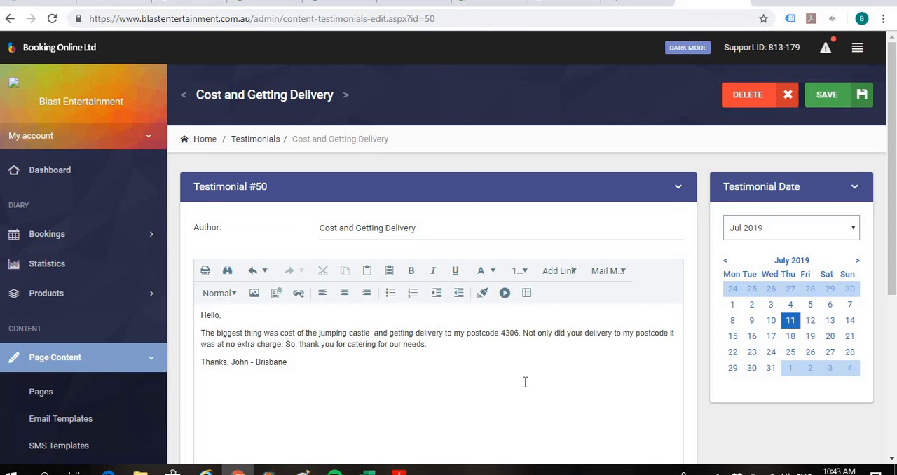
text(hire)
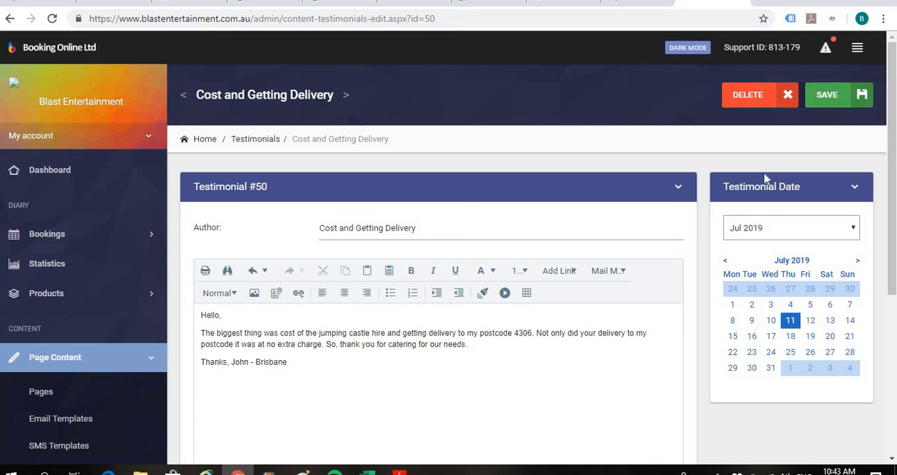
click(827, 95)
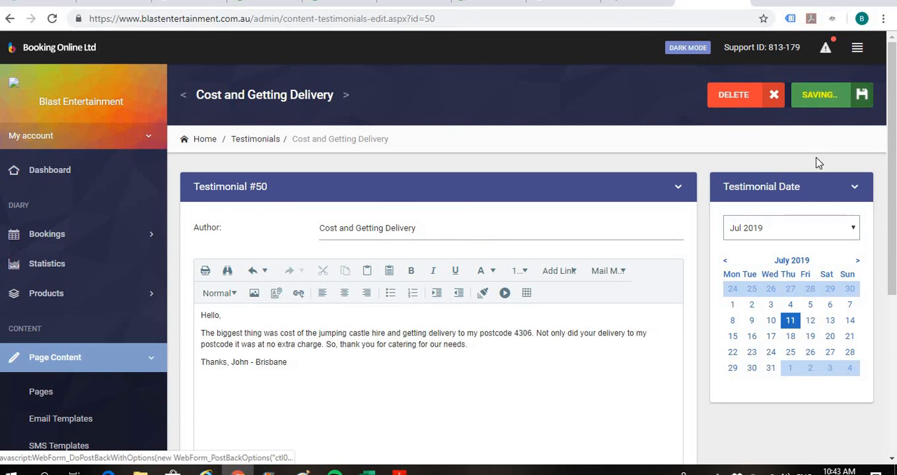